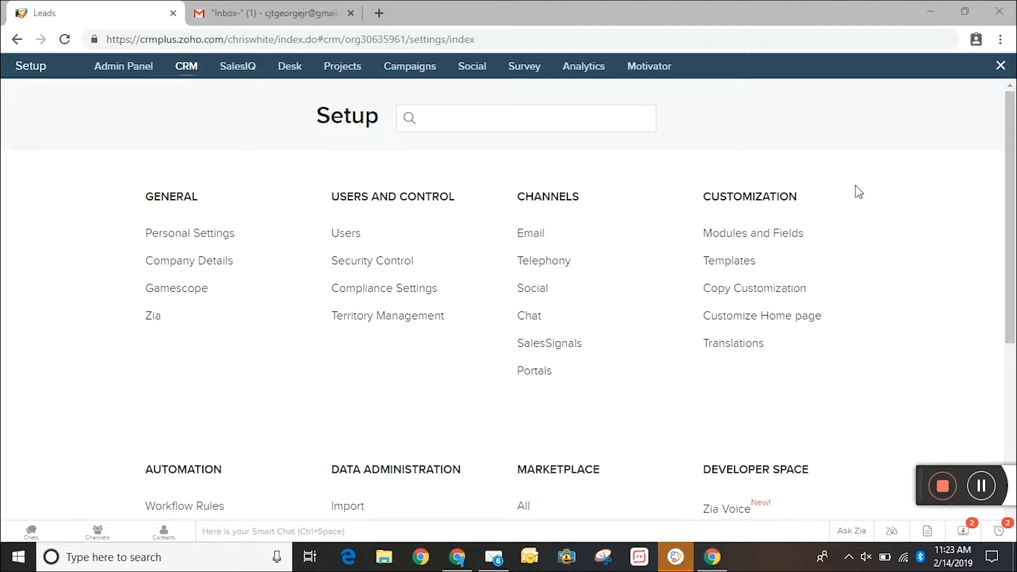
{"action": "mouse_move", "coordinate": [379, 395]}
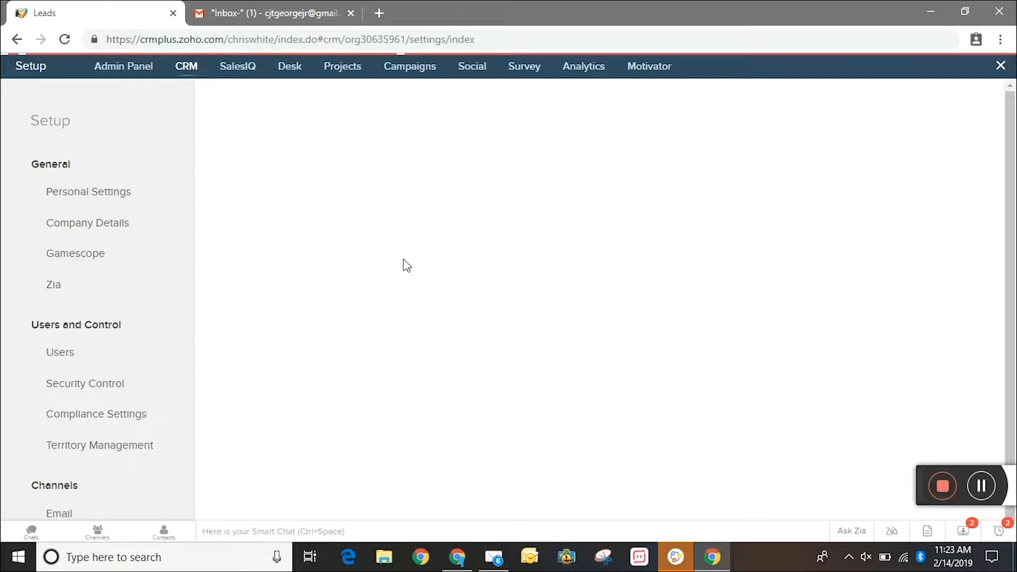
Step: Filter the workflow rules list by 'than' to show the Thank You for Meeting Email rules
{"action": "type", "text": "than"}
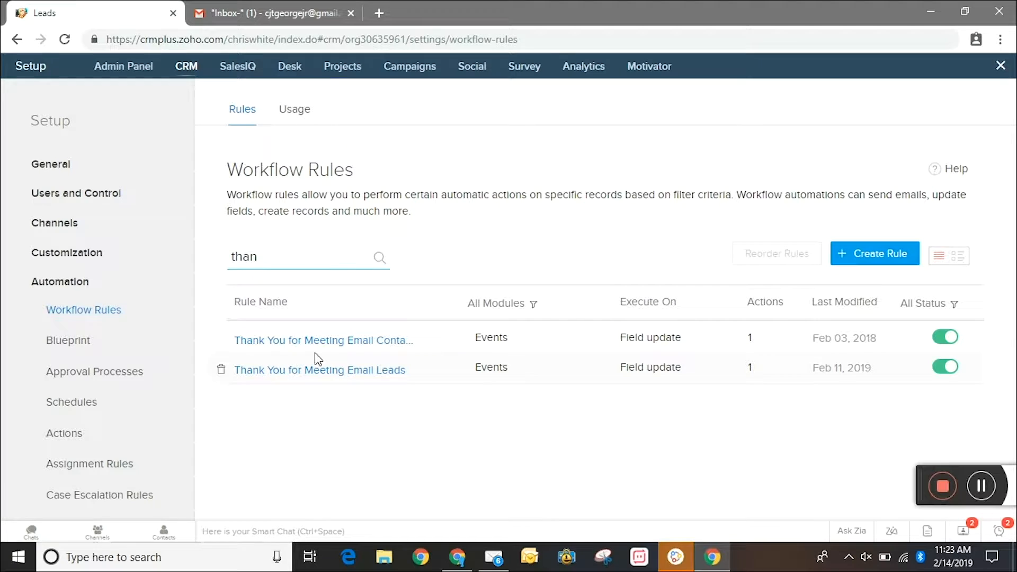
Step: Review the Leads rule's Thank You Email Leads notification sending the Thank you for Meeting Leads template to Lead: Email
{"action": "left_click", "coordinate": [319, 370]}
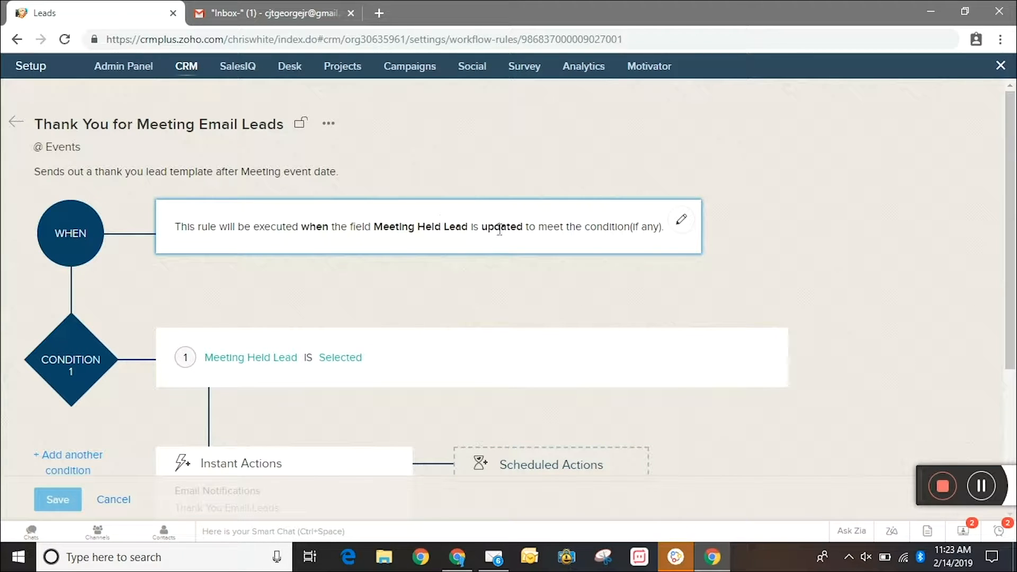
{"action": "scroll", "scroll_direction": "down", "scroll_amount": 3}
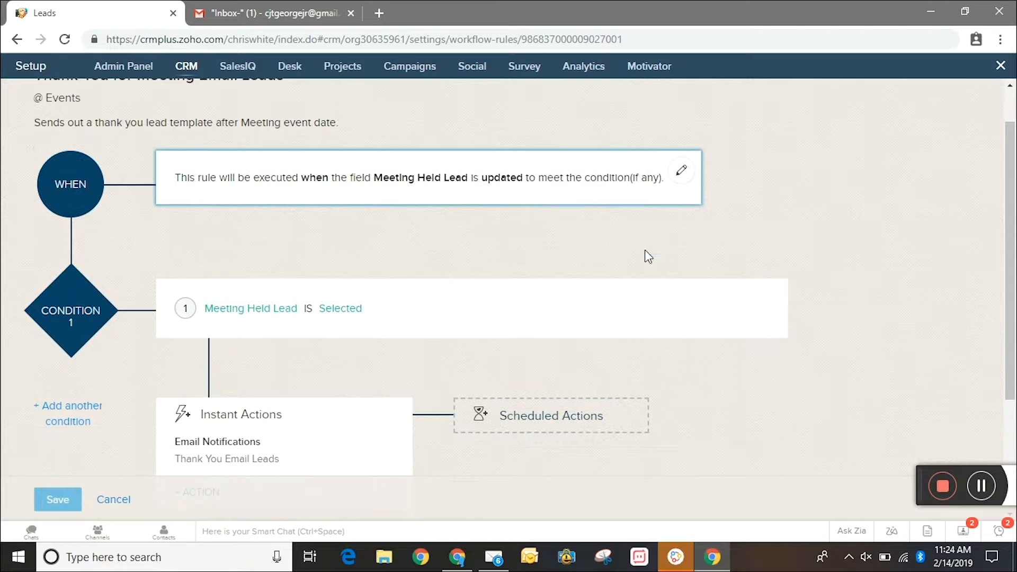
{"action": "double_click", "coordinate": [250, 308]}
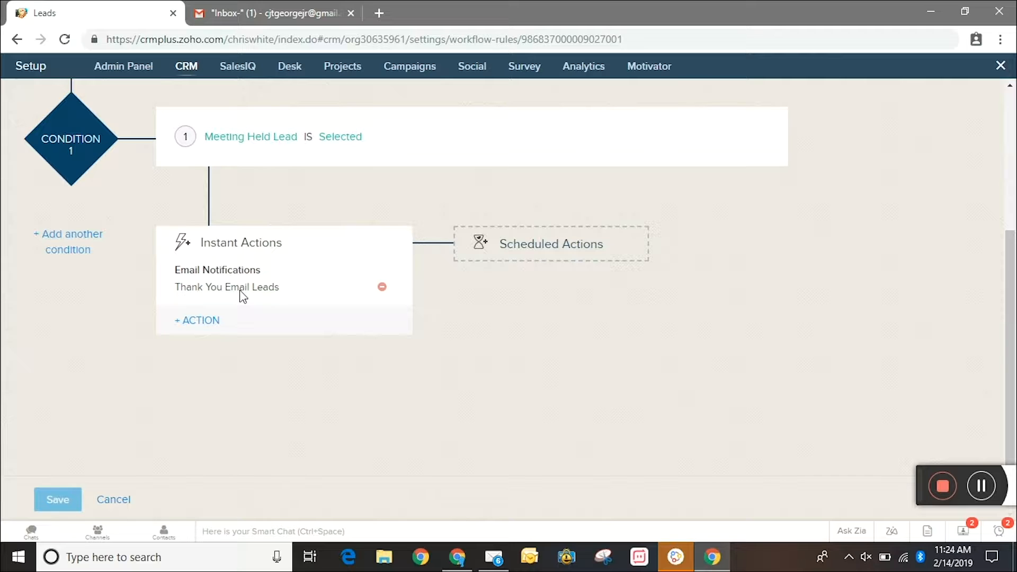
{"action": "left_click", "coordinate": [227, 287]}
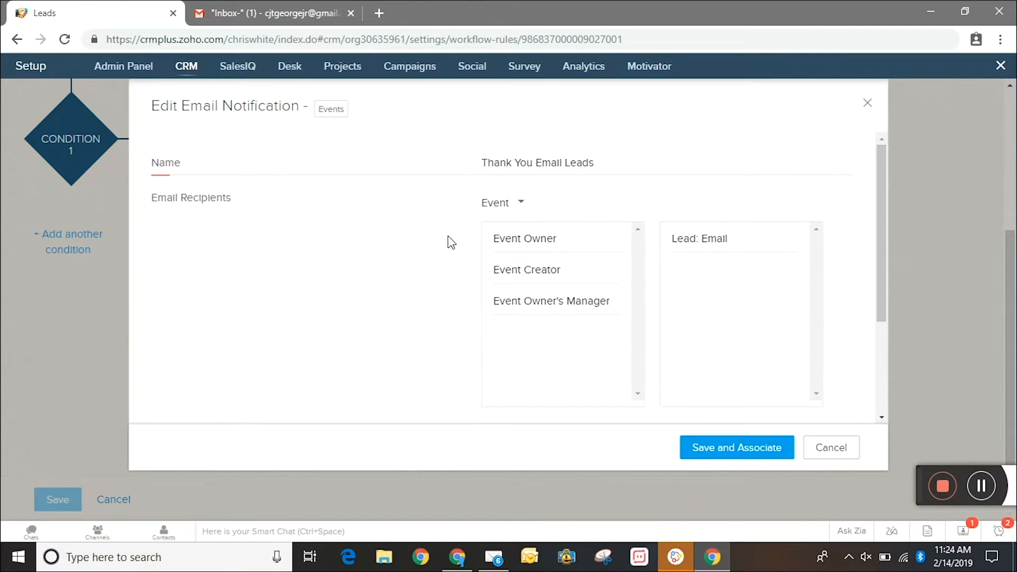
{"action": "scroll", "scroll_direction": "down", "scroll_amount": 3}
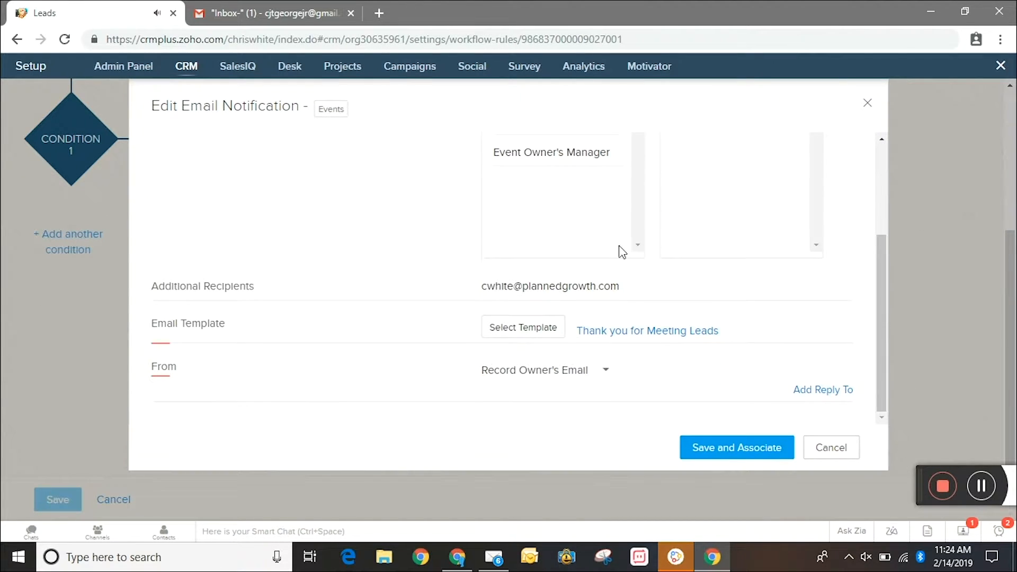
{"action": "left_click", "coordinate": [646, 331]}
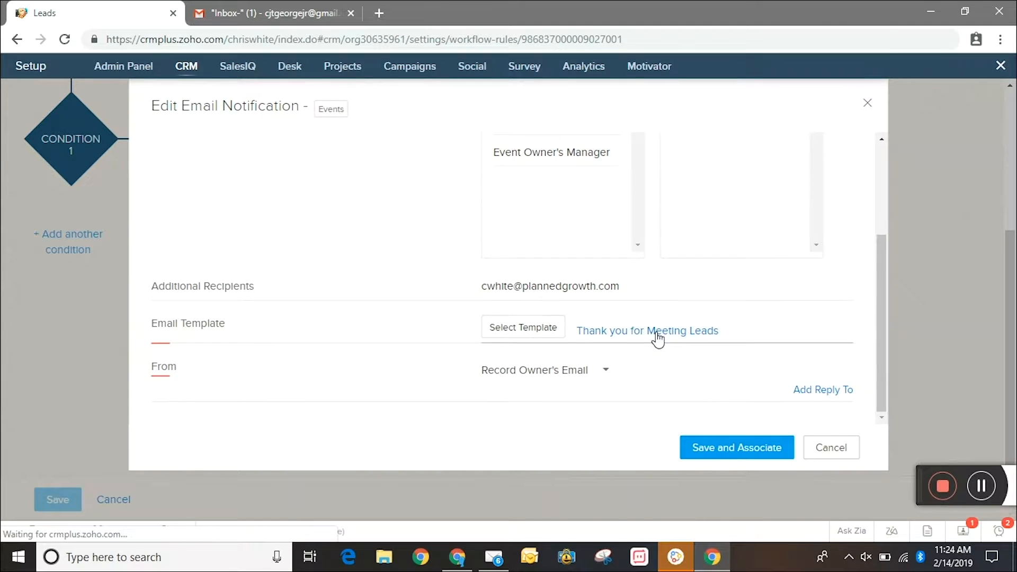
Step: Preview the Thank you for Meeting Leads template with its first-name greeting and survey link, then close it
{"action": "left_click", "coordinate": [646, 331]}
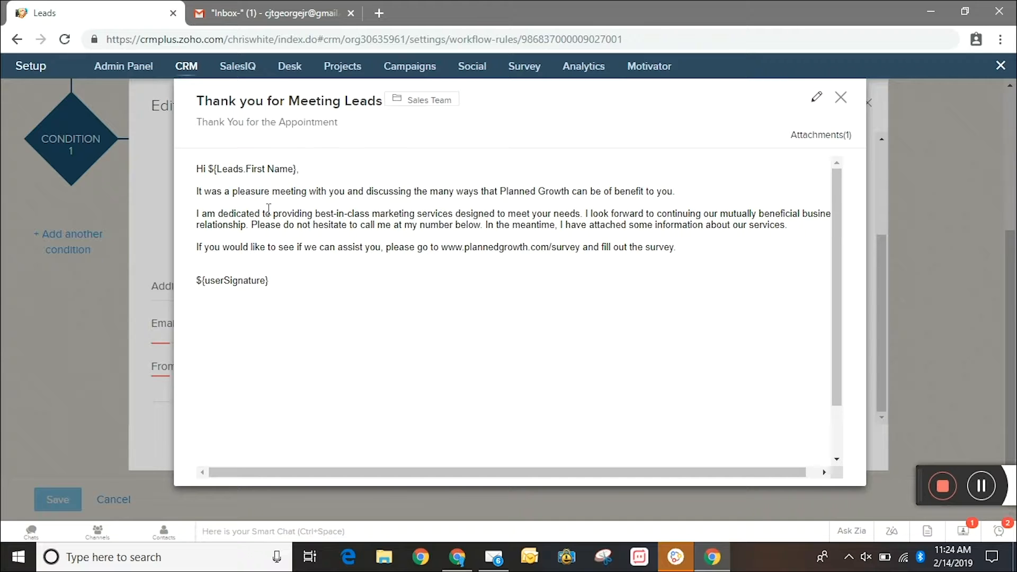
{"action": "mouse_move", "coordinate": [213, 263]}
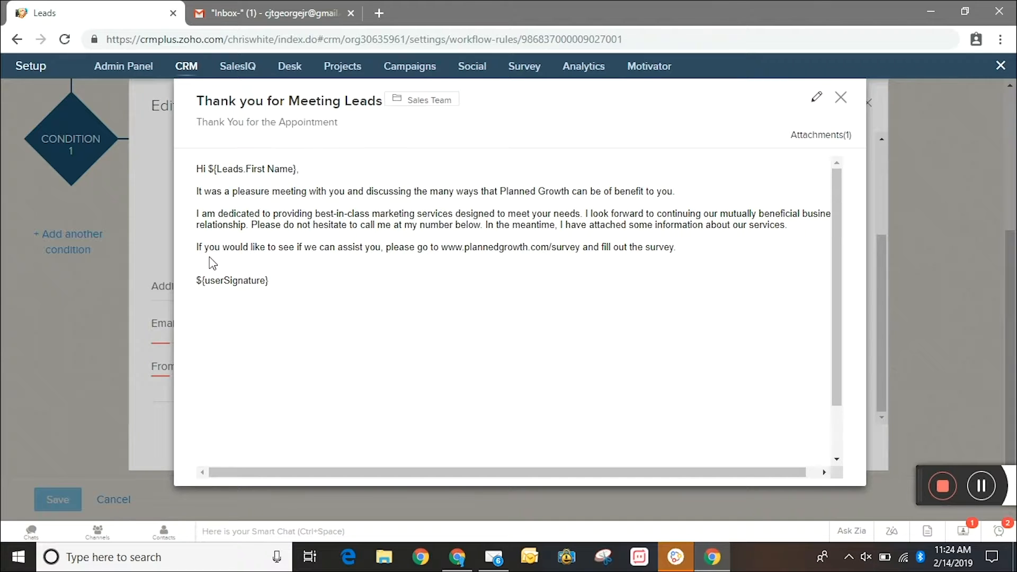
{"action": "mouse_move", "coordinate": [264, 299]}
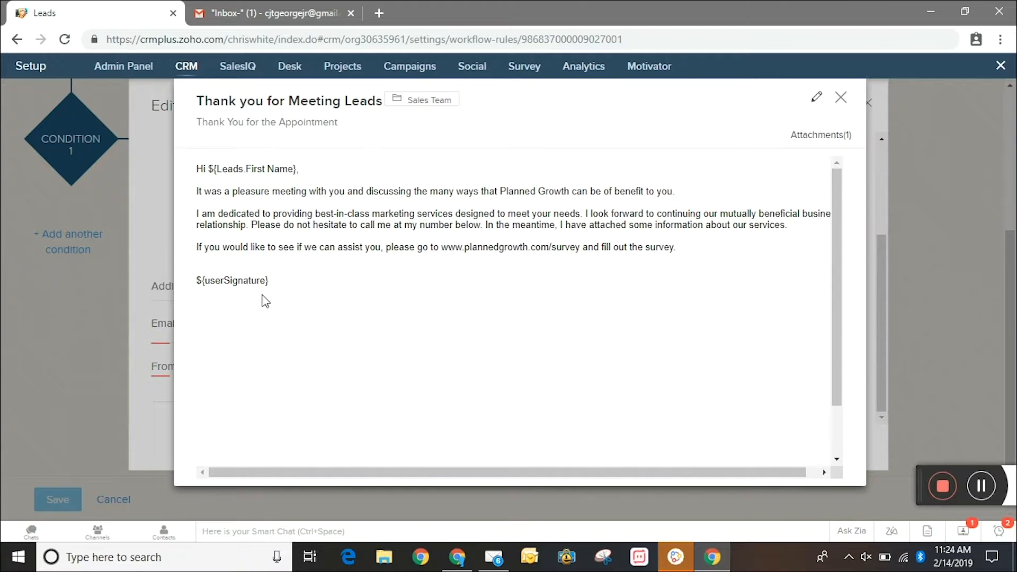
{"action": "mouse_move", "coordinate": [776, 109]}
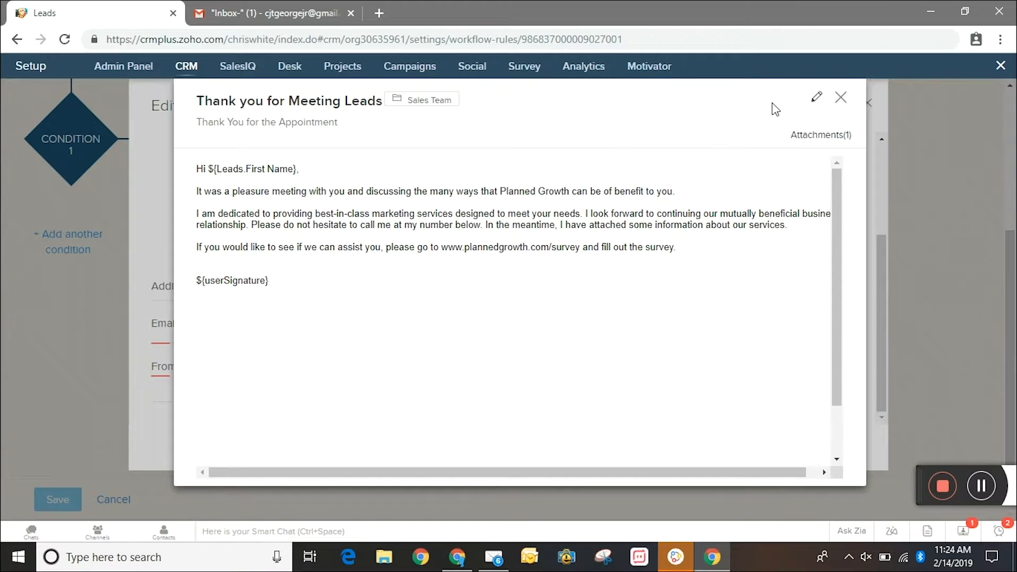
{"action": "left_click", "coordinate": [840, 98]}
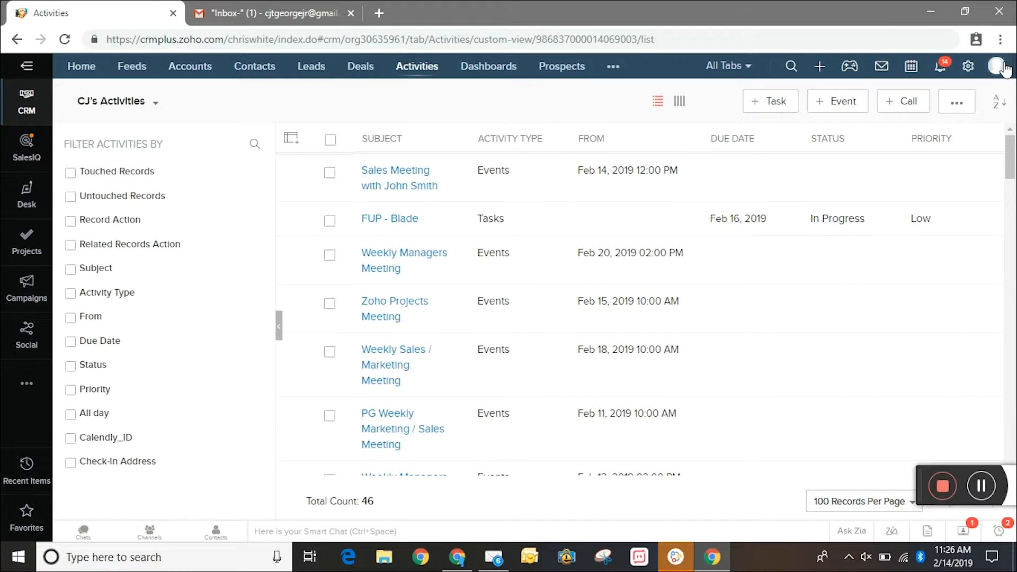
{"action": "mouse_move", "coordinate": [422, 180]}
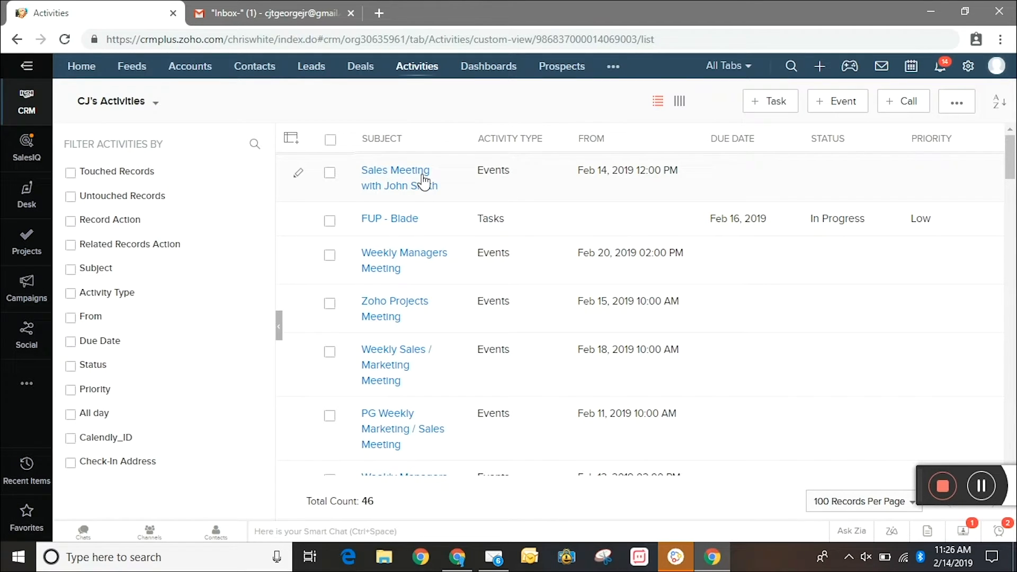
Step: View the Sales Meeting with John Smith event and its workflow email history
{"action": "left_click", "coordinate": [394, 178]}
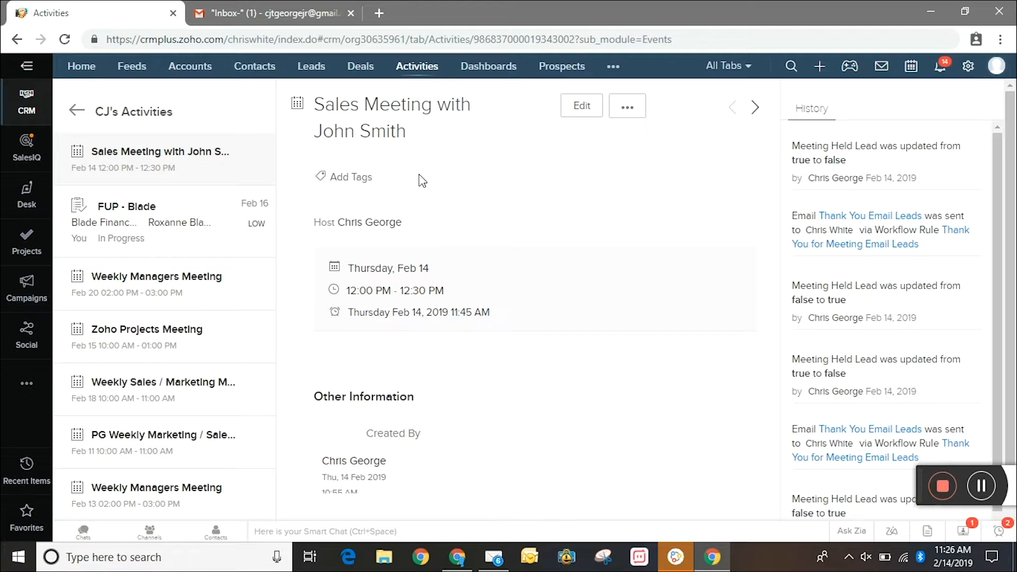
Step: Set the event's Meeting Held Lead checkbox to true and save, triggering the Thank You Email Leads send
{"action": "left_click", "coordinate": [581, 106]}
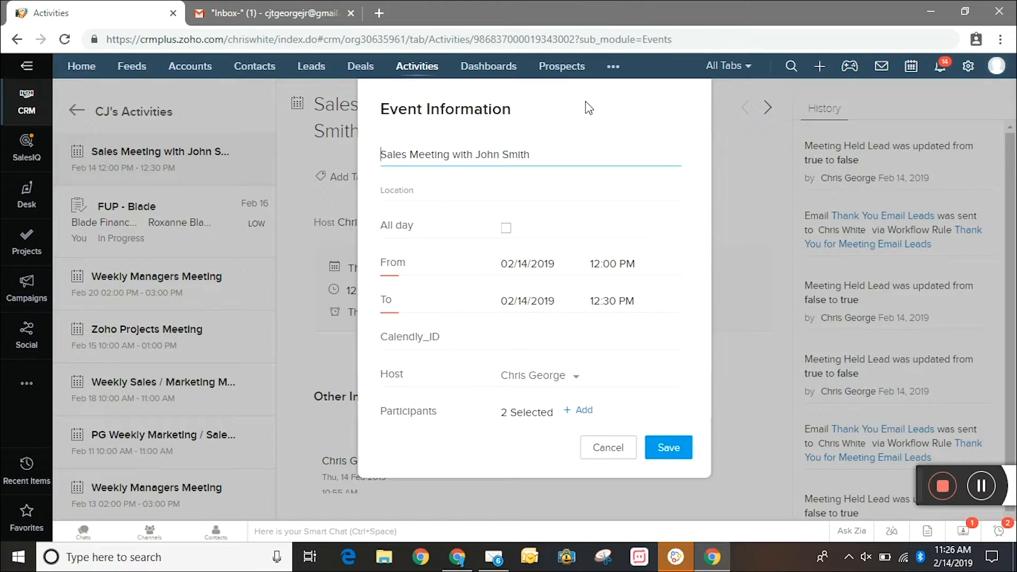
{"action": "scroll", "scroll_direction": "down", "scroll_amount": 3}
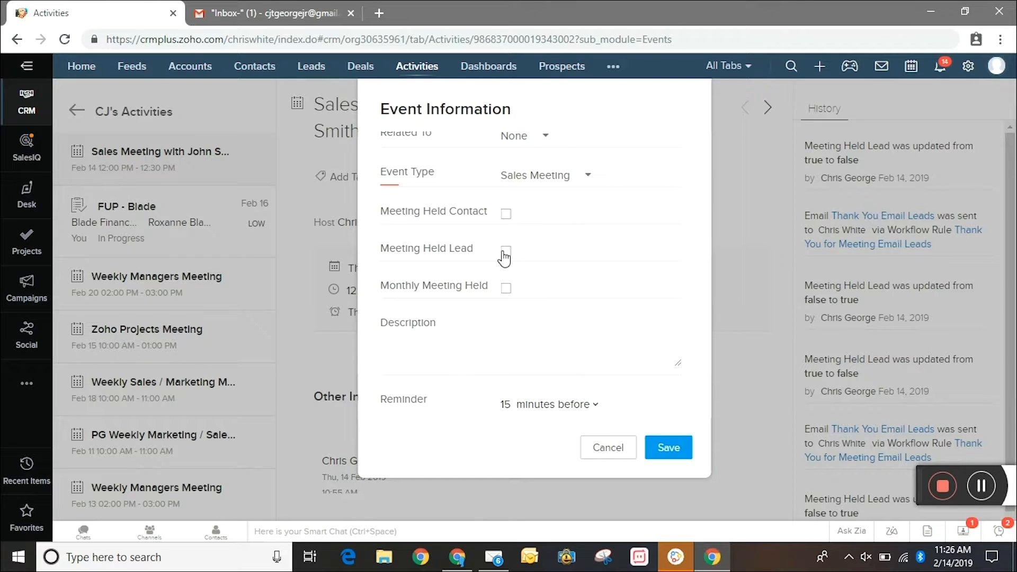
{"action": "left_click", "coordinate": [505, 251]}
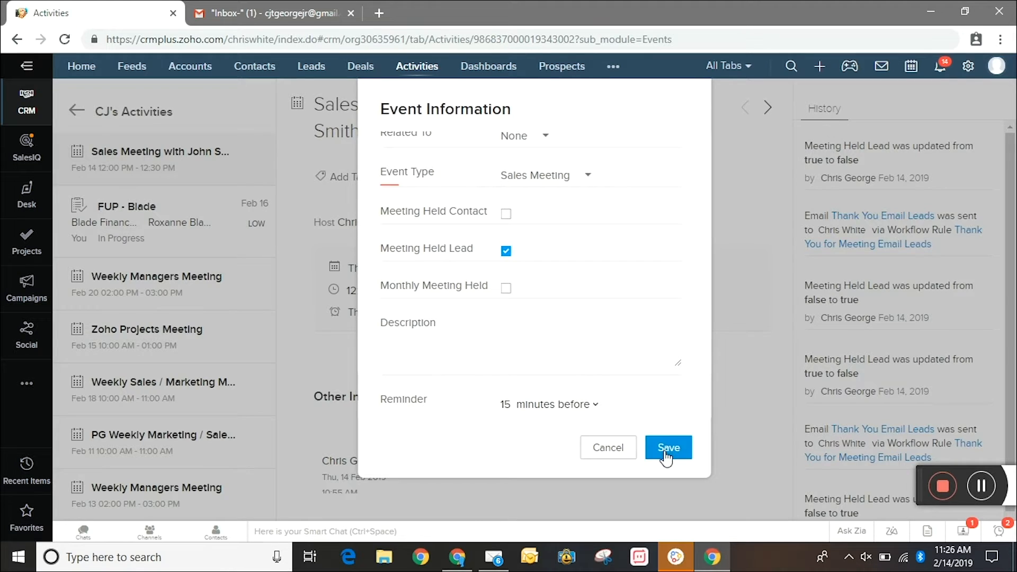
{"action": "left_click", "coordinate": [668, 447]}
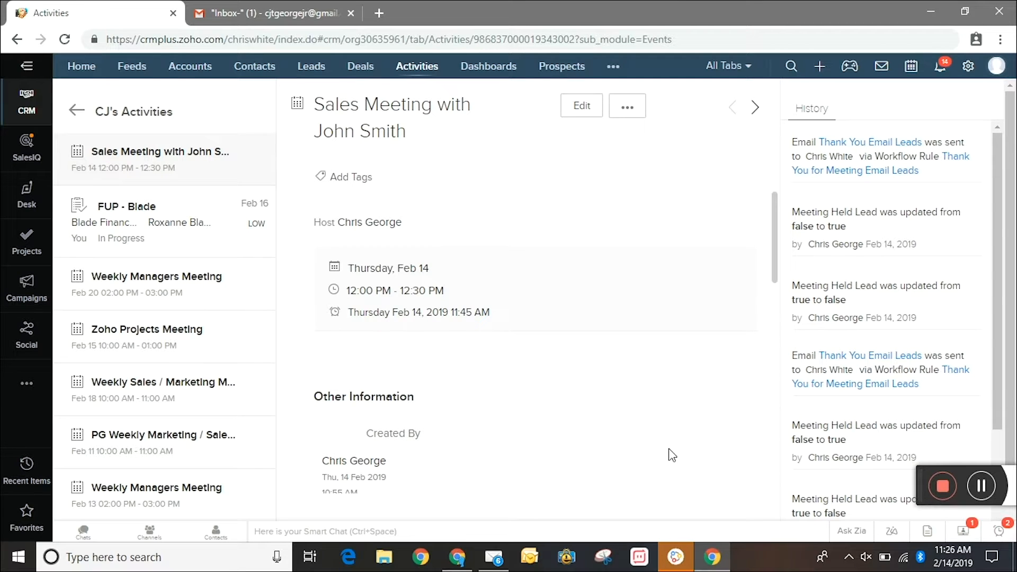
{"action": "mouse_move", "coordinate": [586, 345]}
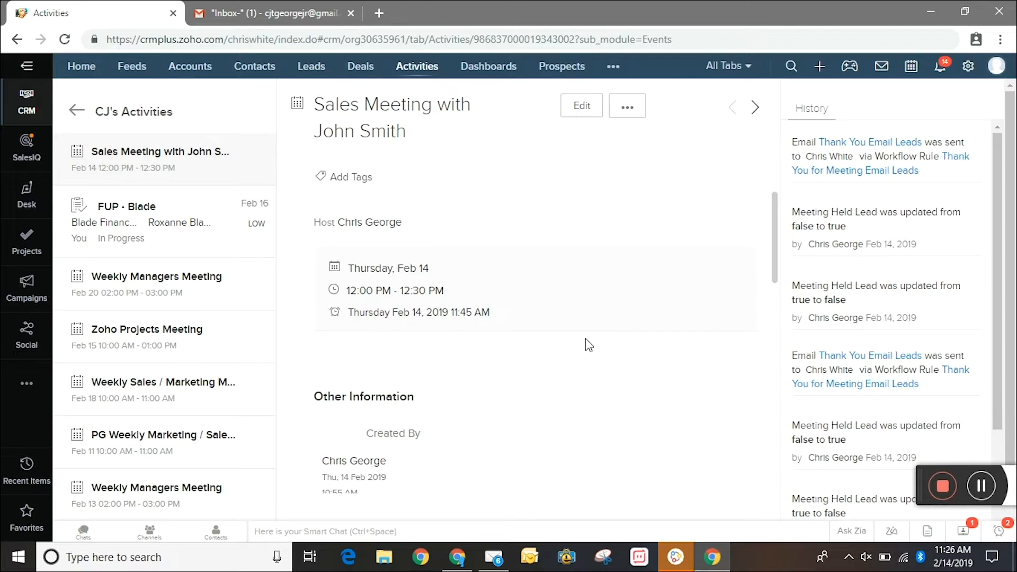
Step: Read the Thank You for the Appointment email in Gmail down to the Planned Growth Flyer 2018.pdf attachment
{"action": "left_click", "coordinate": [272, 12]}
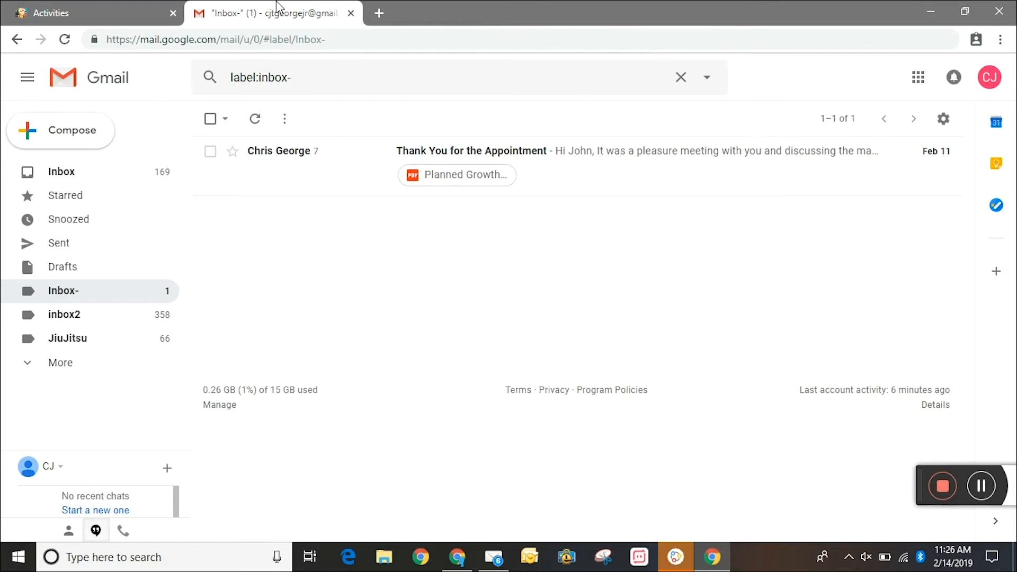
{"action": "mouse_move", "coordinate": [472, 150]}
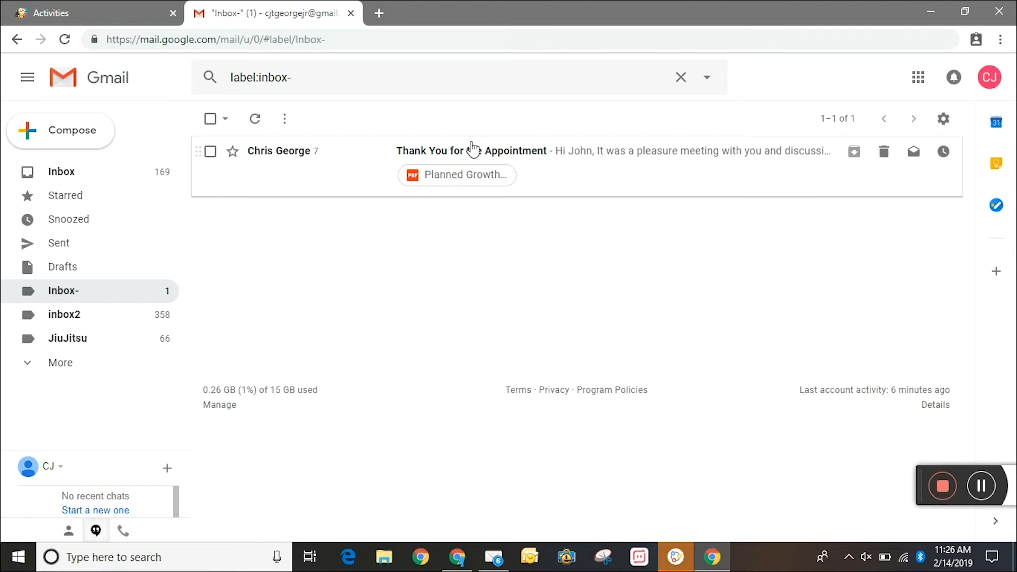
{"action": "mouse_move", "coordinate": [589, 176]}
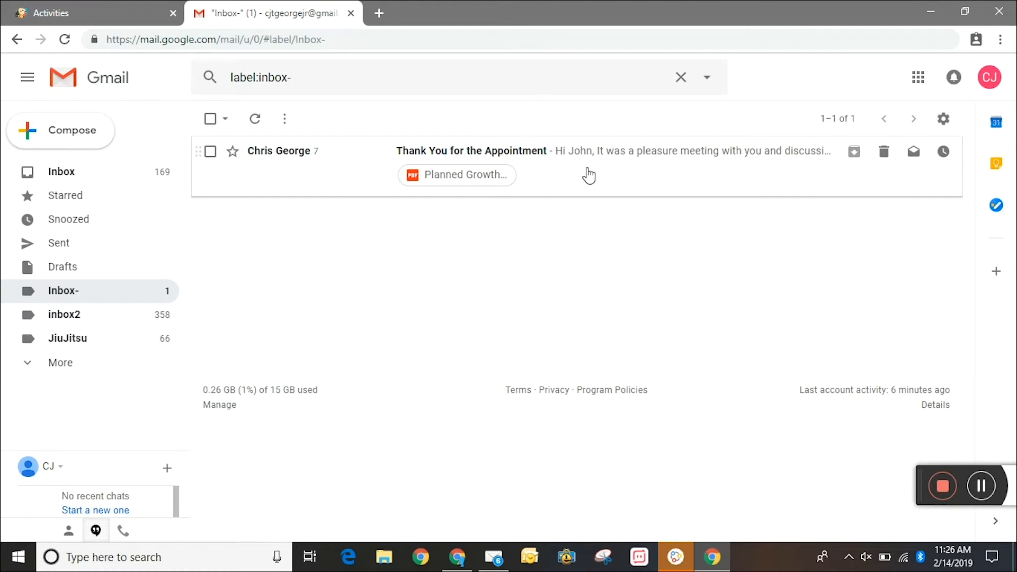
{"action": "left_click", "coordinate": [470, 151]}
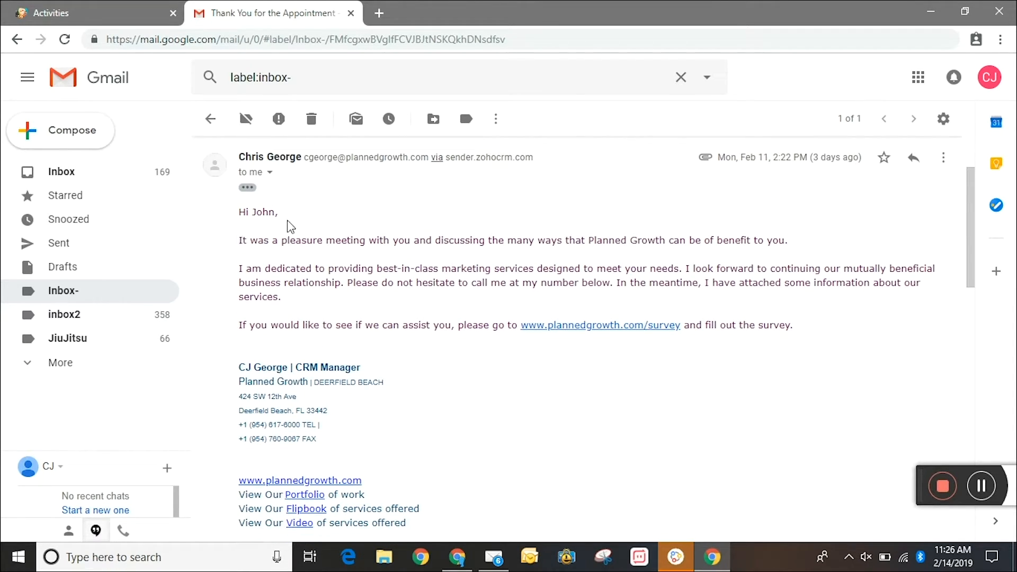
{"action": "scroll", "scroll_direction": "down", "scroll_amount": 3}
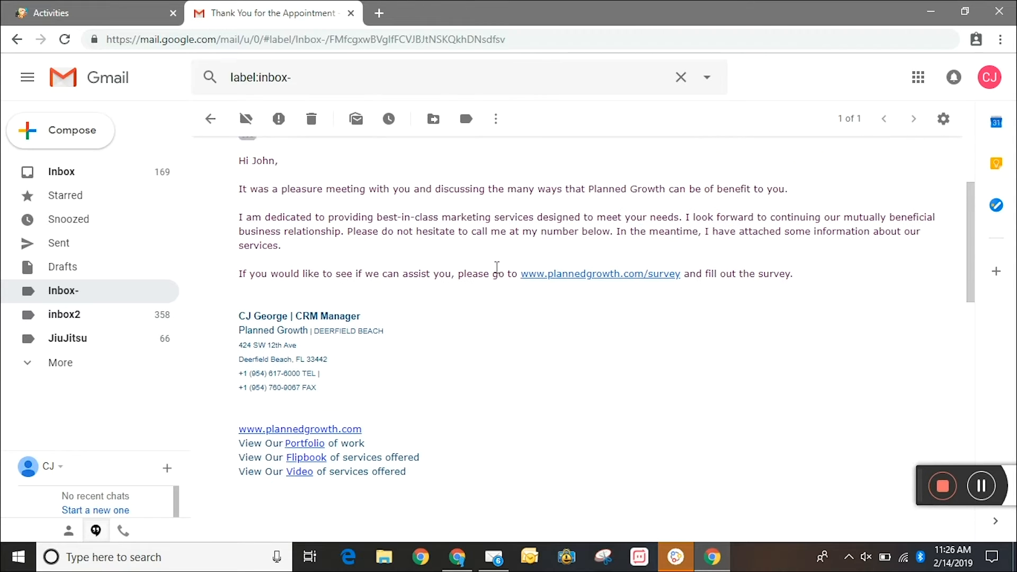
{"action": "scroll", "scroll_direction": "down", "scroll_amount": 3}
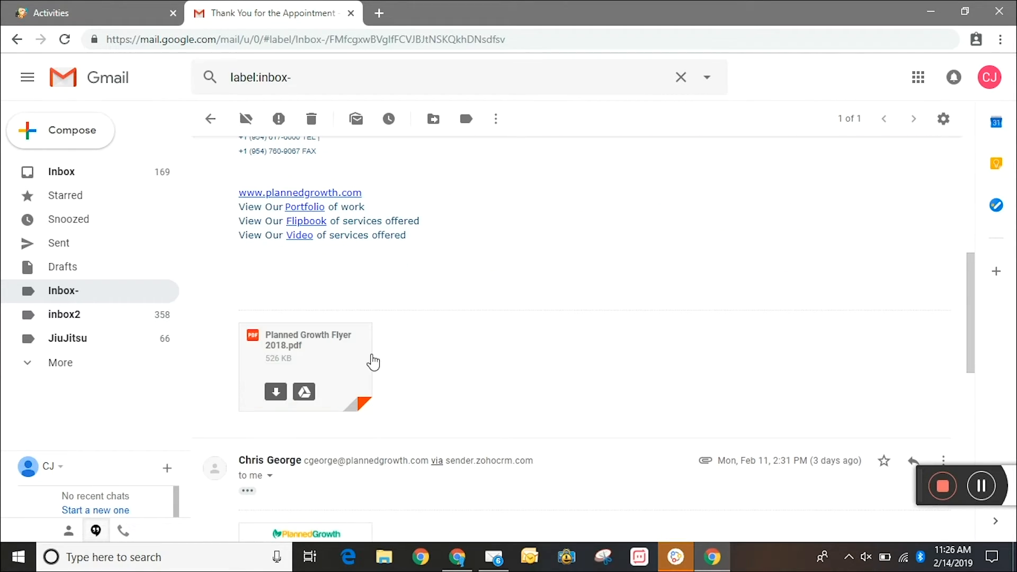
{"action": "mouse_move", "coordinate": [376, 367]}
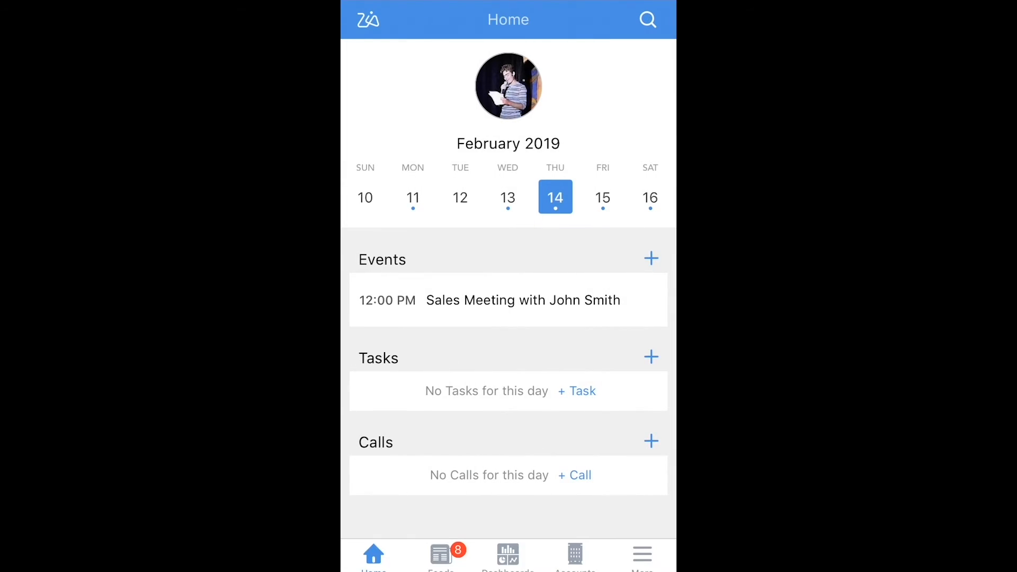
Step: Edit the Sales Meeting with John Smith event in the mobile app, scrolled to the Meeting Held toggles
{"action": "left_click", "coordinate": [522, 300]}
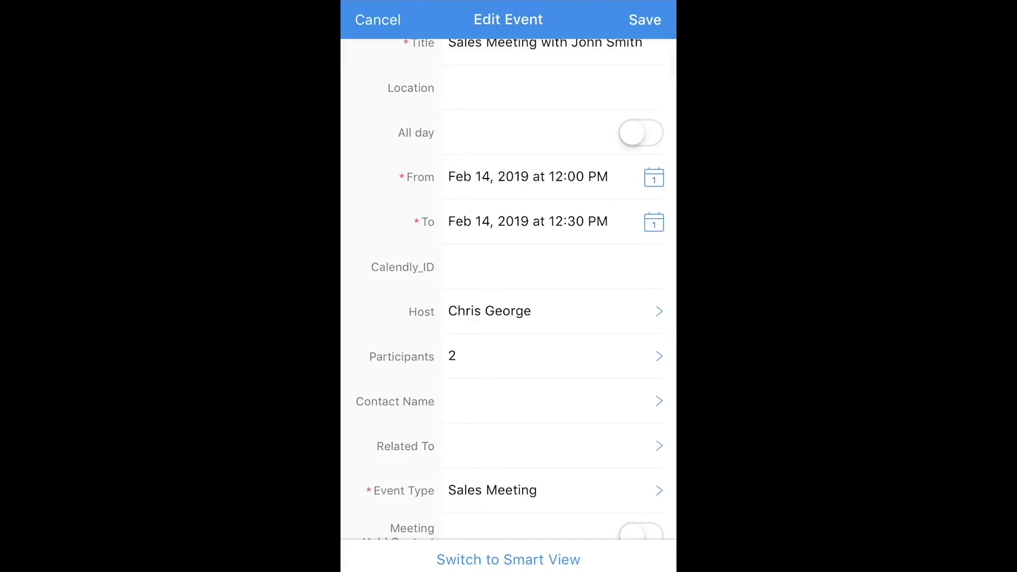
{"action": "scroll", "scroll_direction": "down", "scroll_amount": 3}
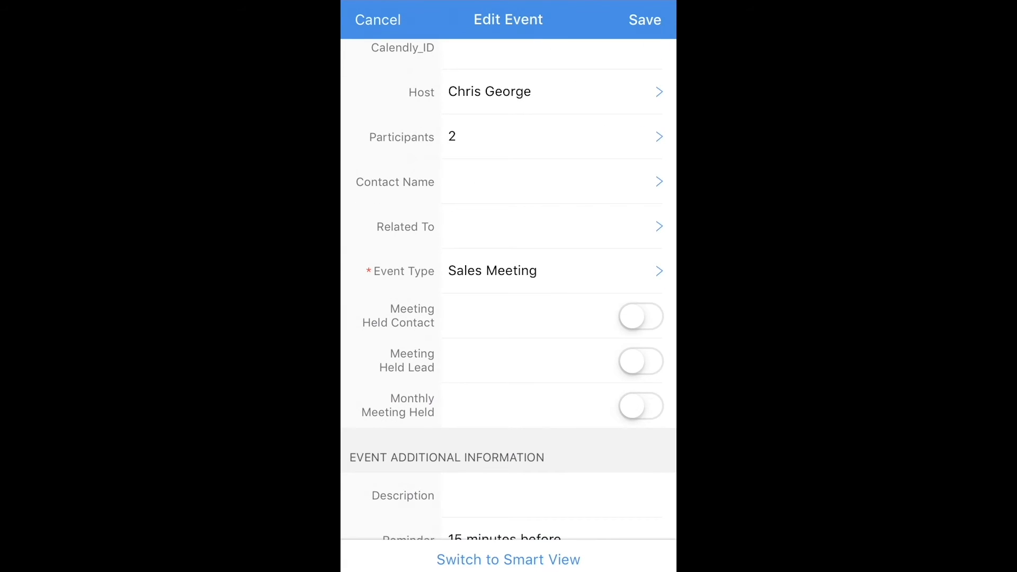